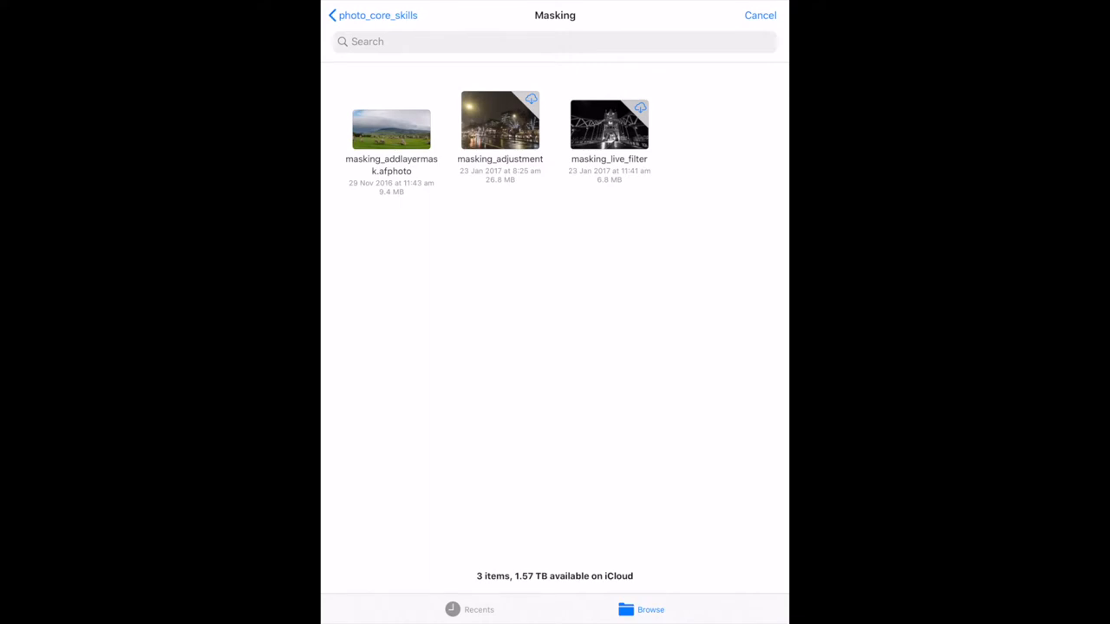
Step: Open masking_addlayermask.afphoto from the Masking folder in Files
left_click(391, 131)
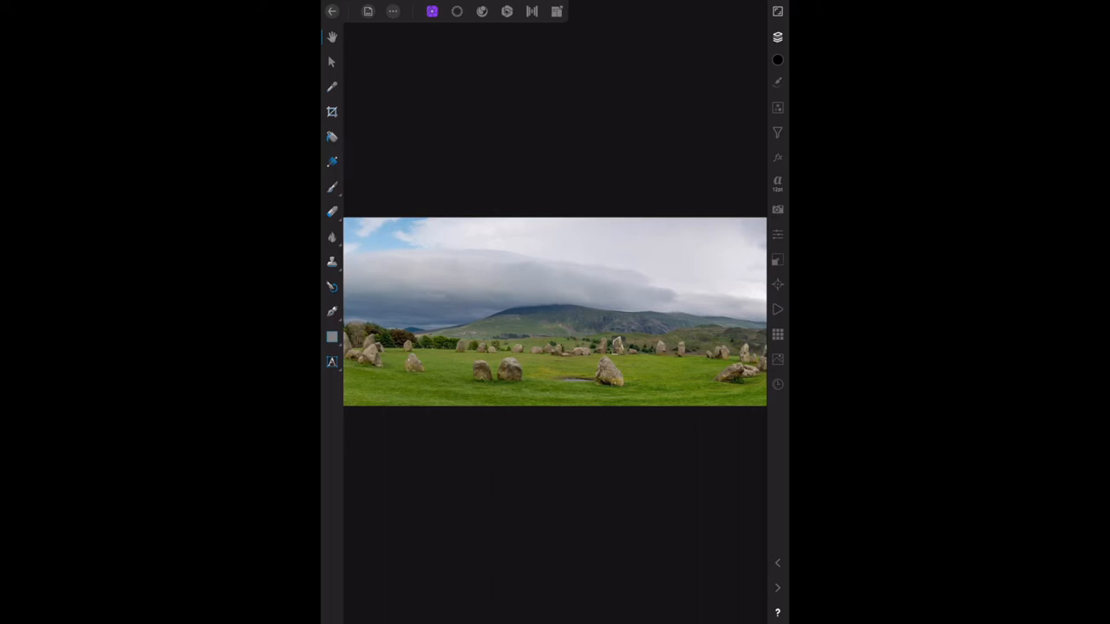
mouse_move(619, 347)
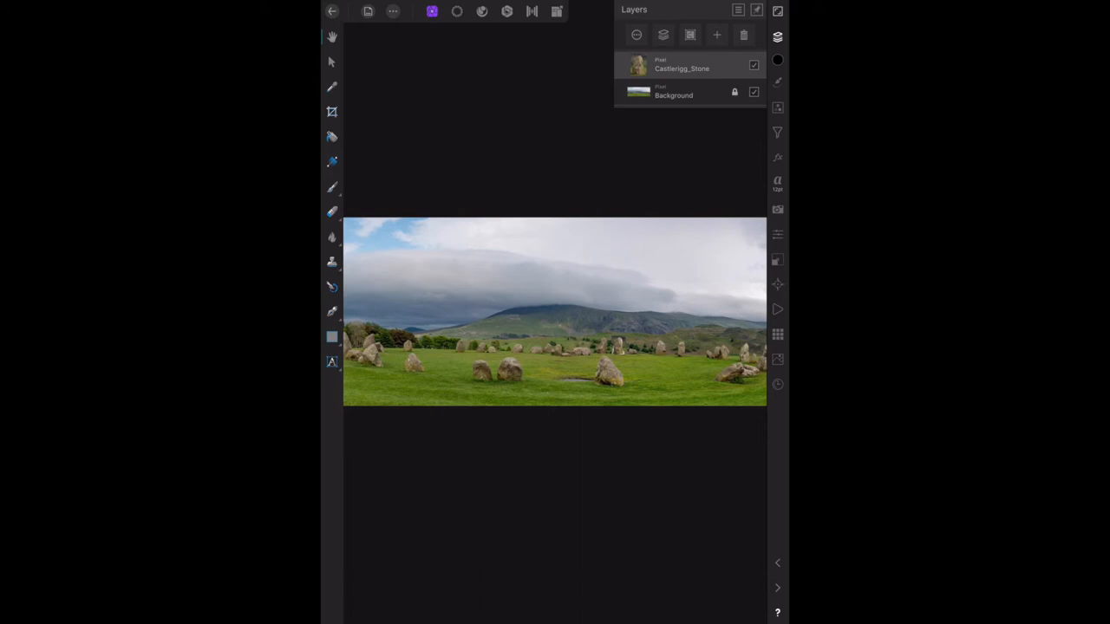
Step: Add a layer mask to Castlerigg_Stone from its selection, then reopen the layer list
left_click(716, 34)
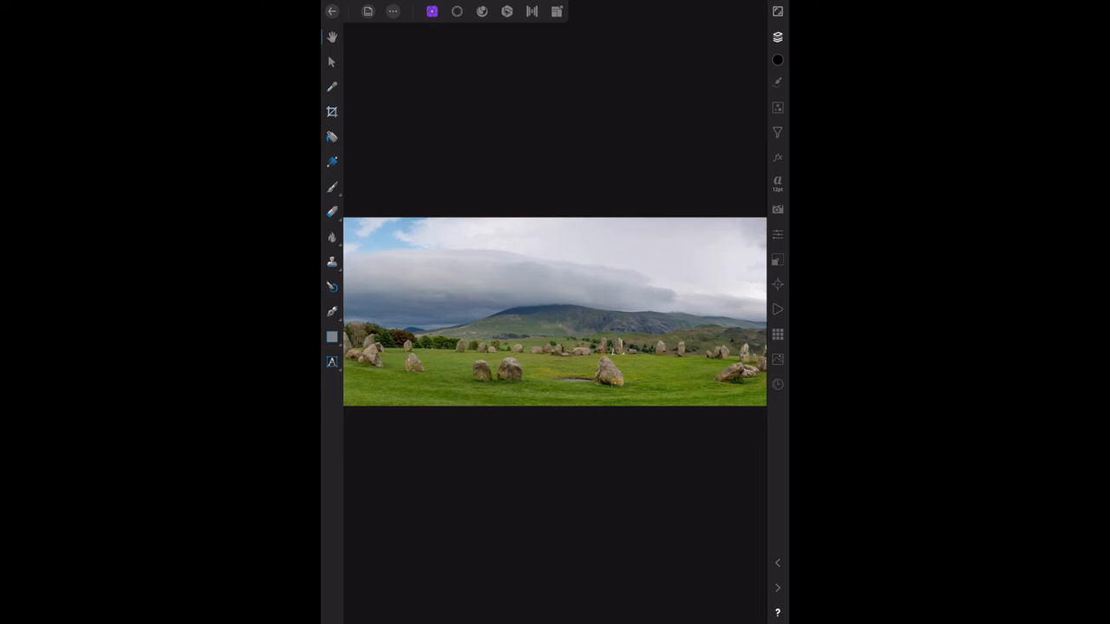
left_click(777, 37)
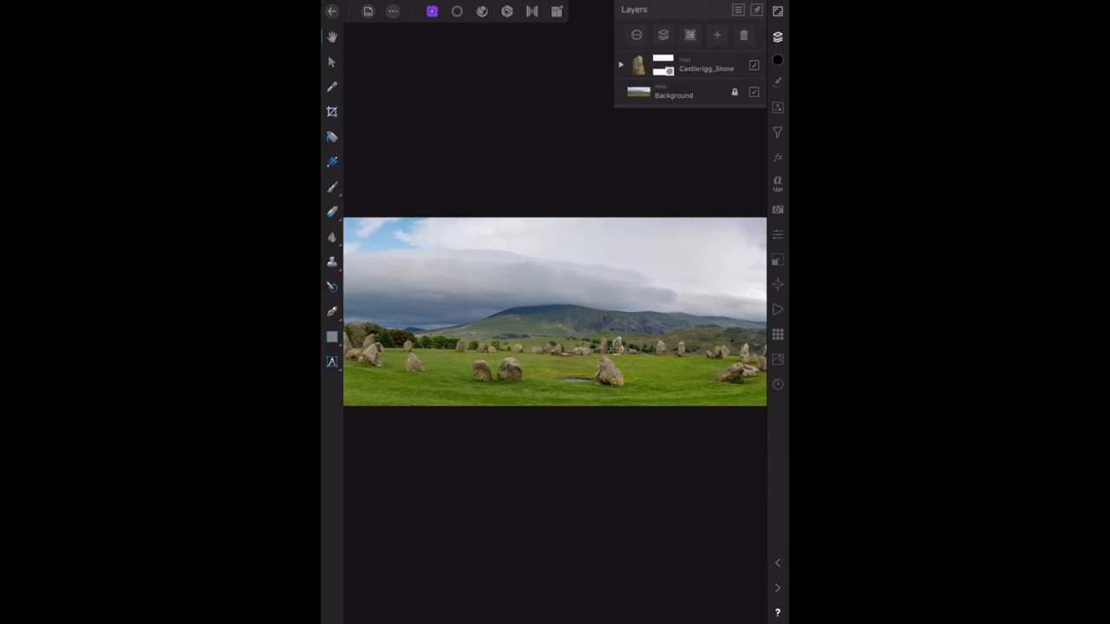
Step: Expand Castlerigg_Stone to show its nested Mask child layer
left_click(621, 65)
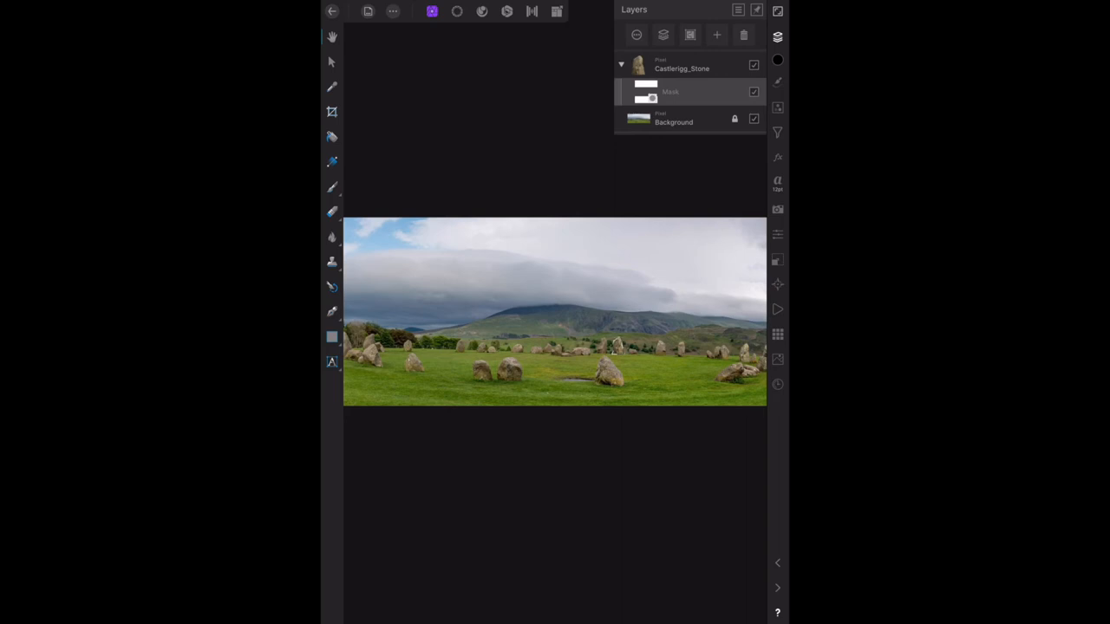
mouse_move(618, 345)
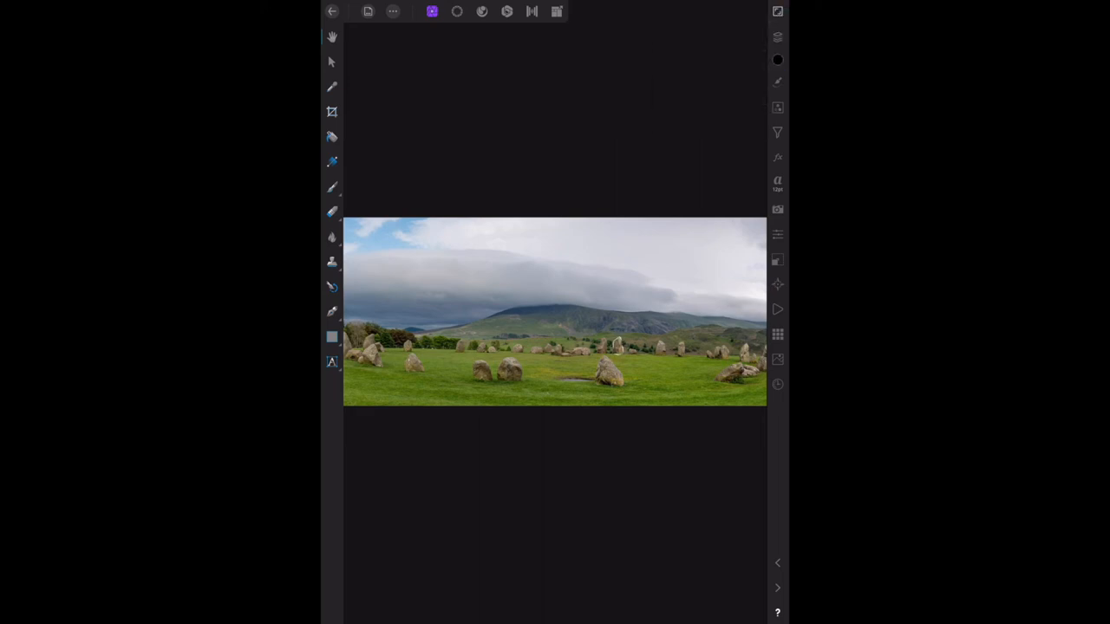
mouse_move(617, 346)
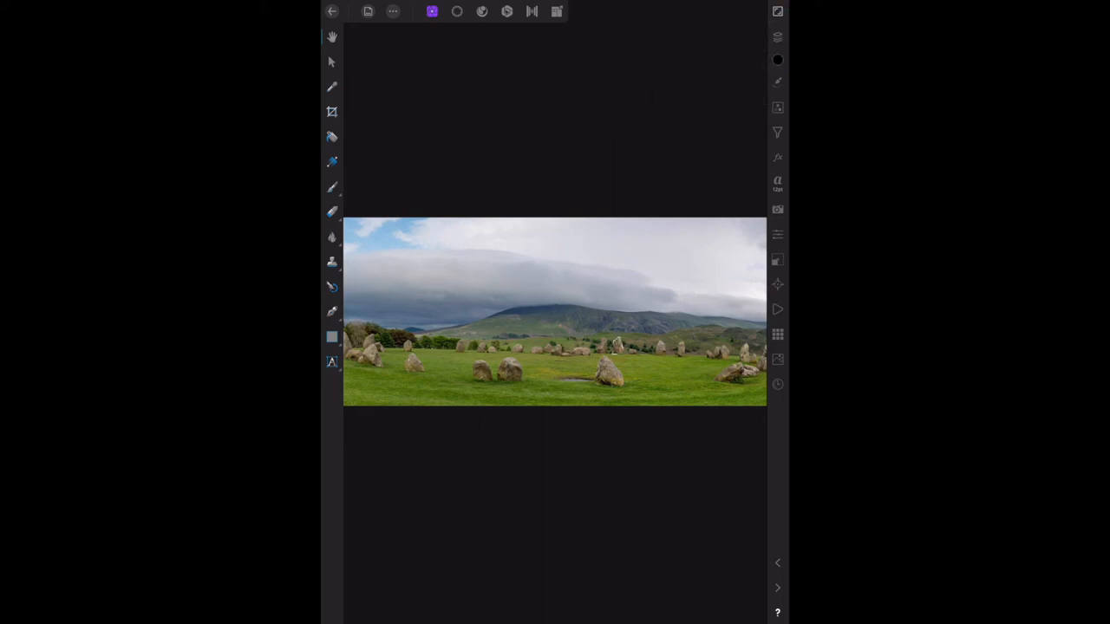
Step: In the Selection Persona, choose Deselect from the Select menu
left_click(457, 12)
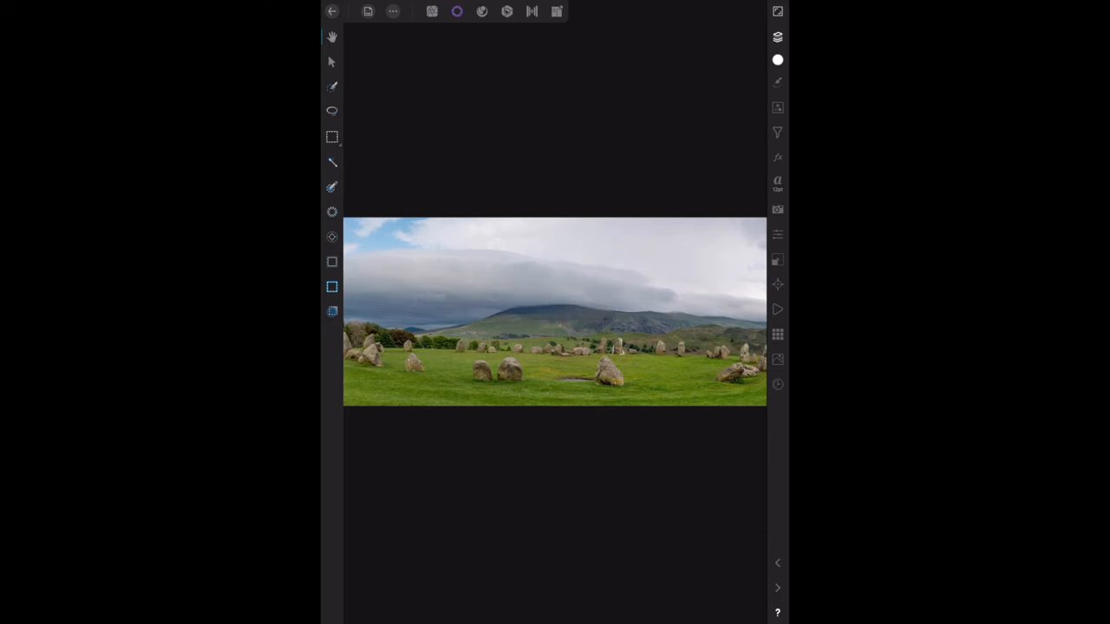
left_click(393, 10)
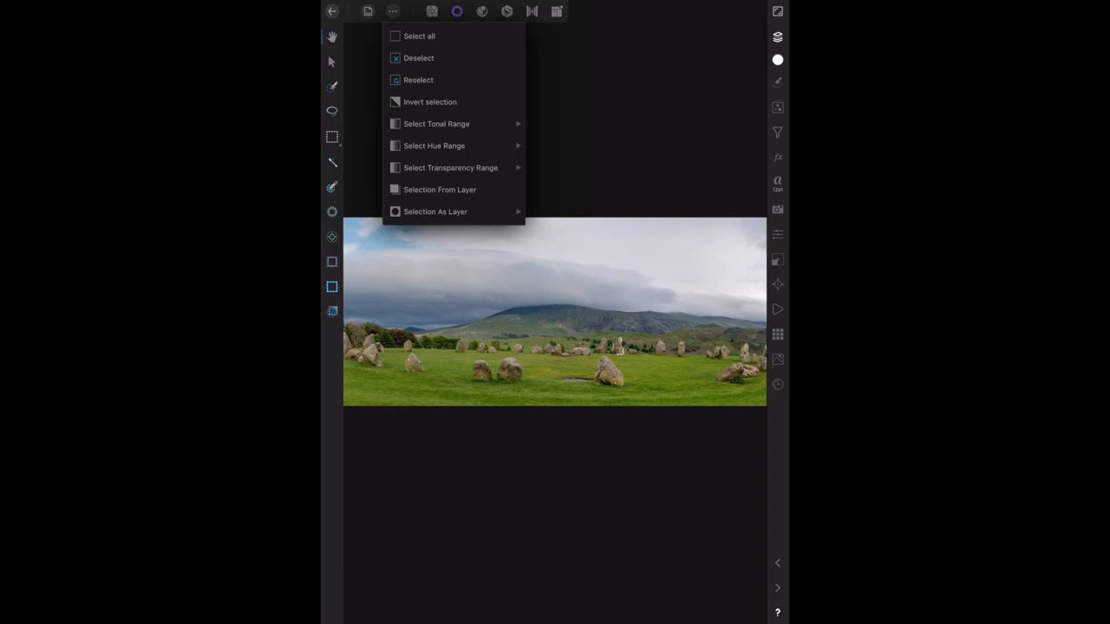
left_click(419, 59)
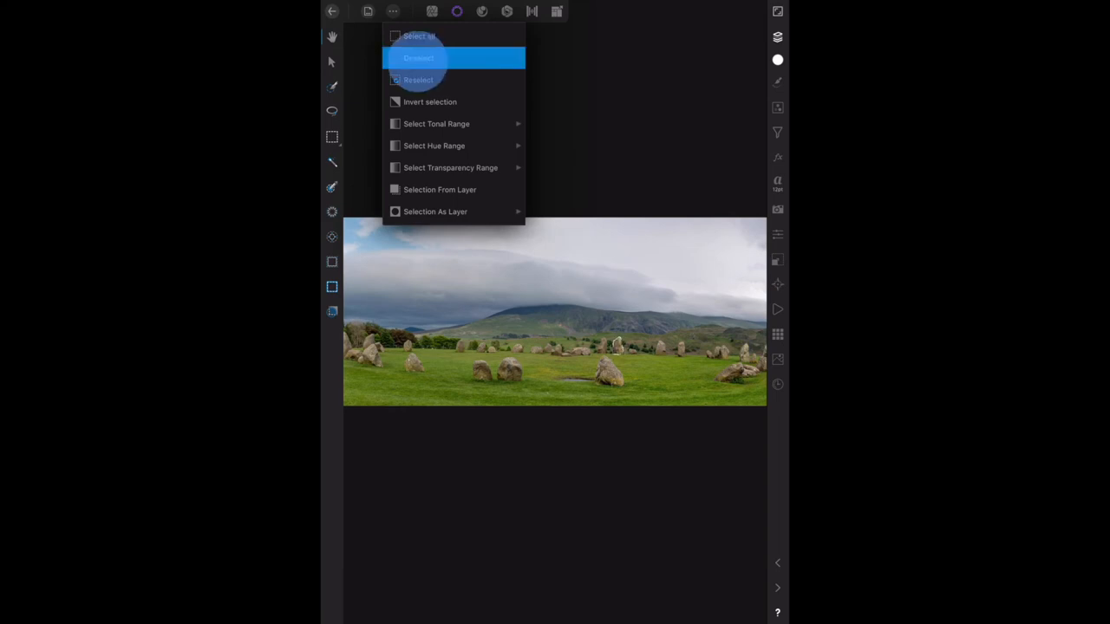
left_click(419, 58)
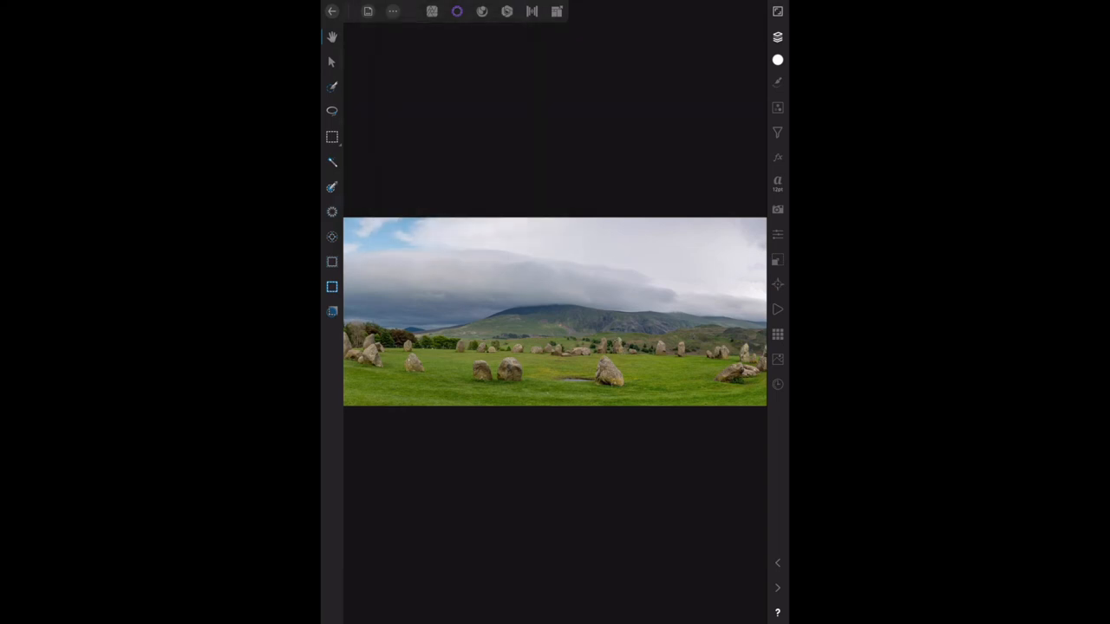